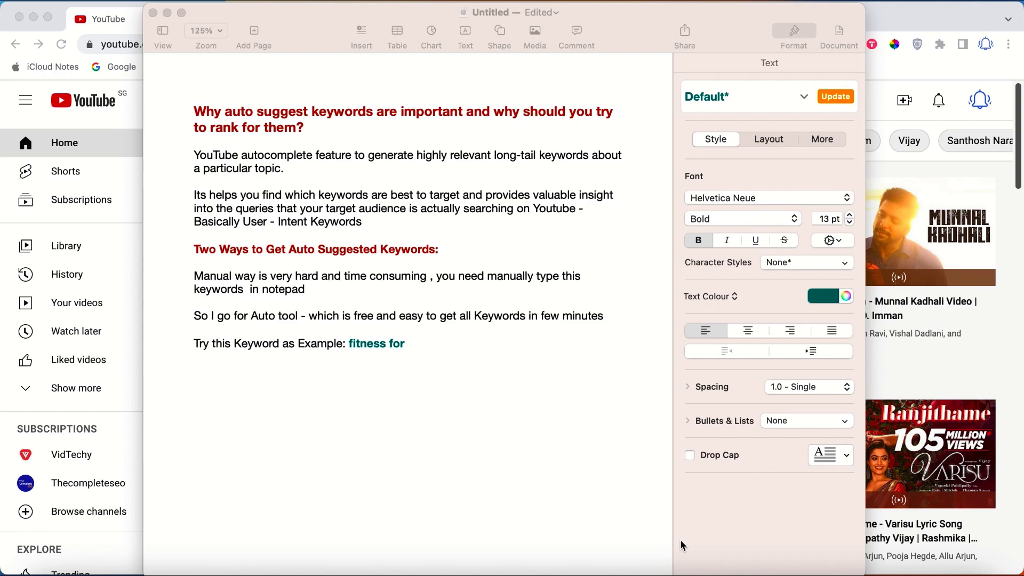
pyautogui.moveTo(399, 271)
pyautogui.write('1, ')
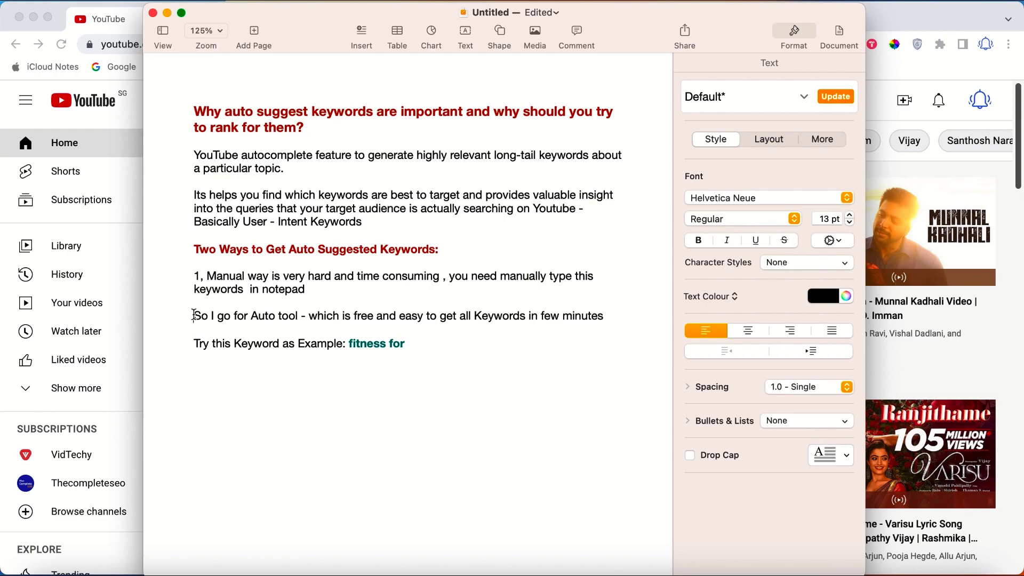
# Number the second keyword method '2,' in the Pages note
pyautogui.write('2,')
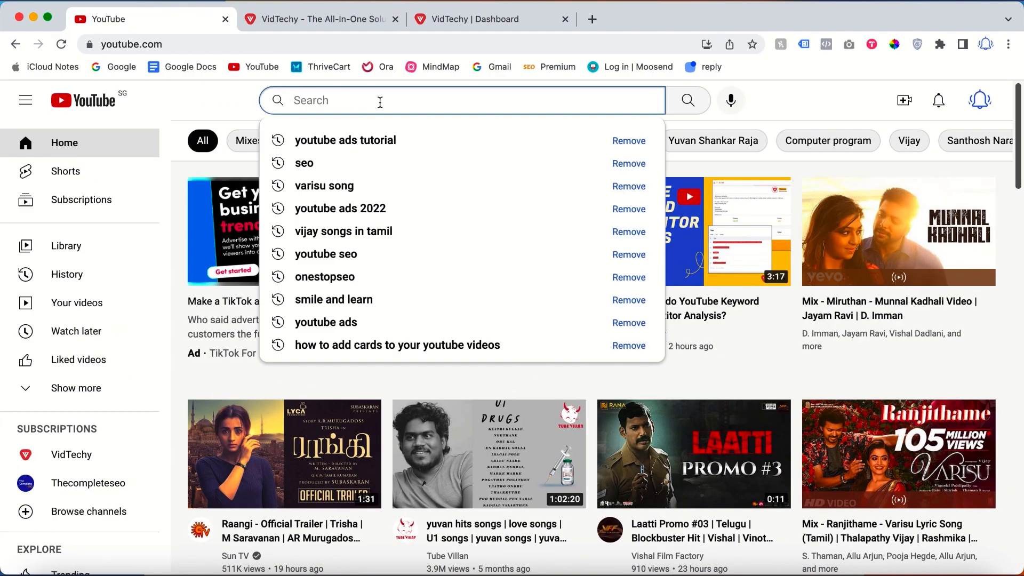
# Type 'fitness for' into YouTube search to show suggestions like kids and beginners
pyautogui.write('fitness for')
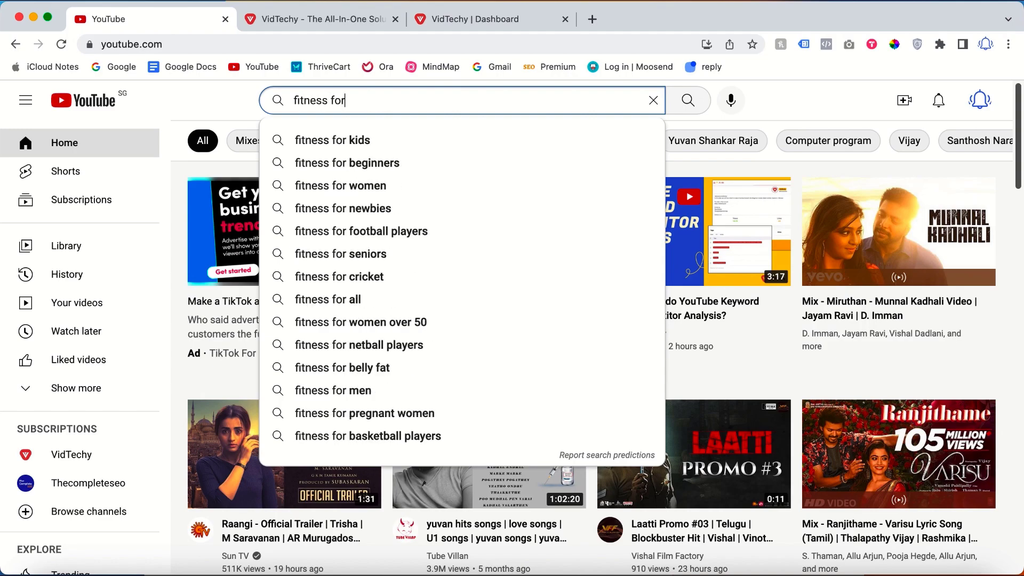
pyautogui.moveTo(410, 253)
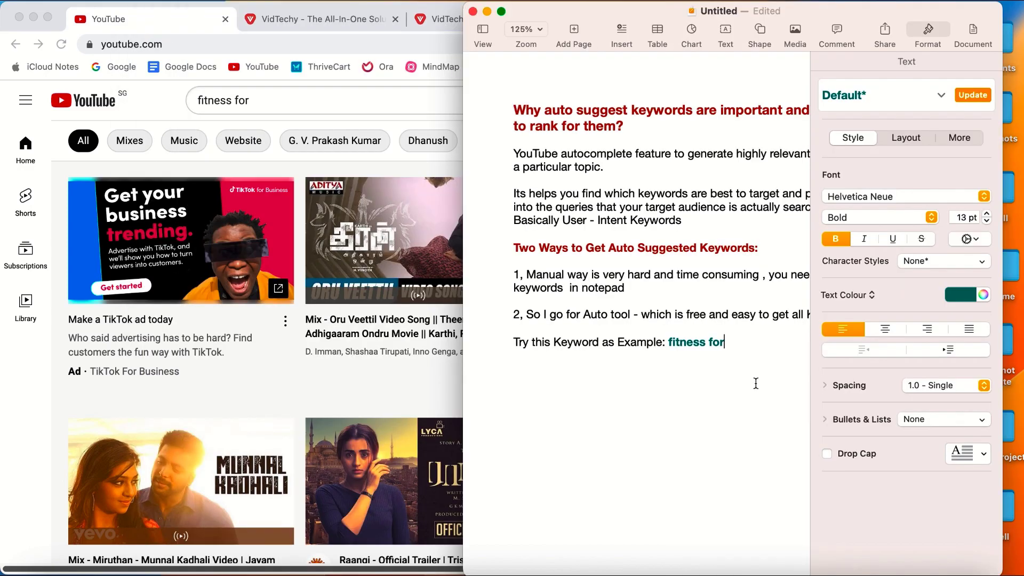
# Add a 'Fitness for' line below the example keyword in the Pages note
pyautogui.write('f')
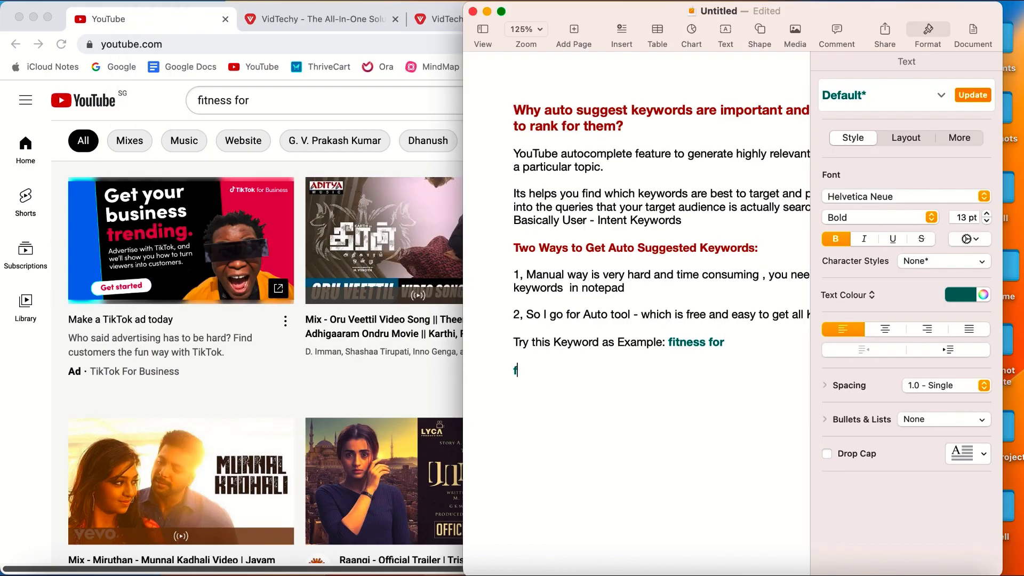
pyautogui.write('i')
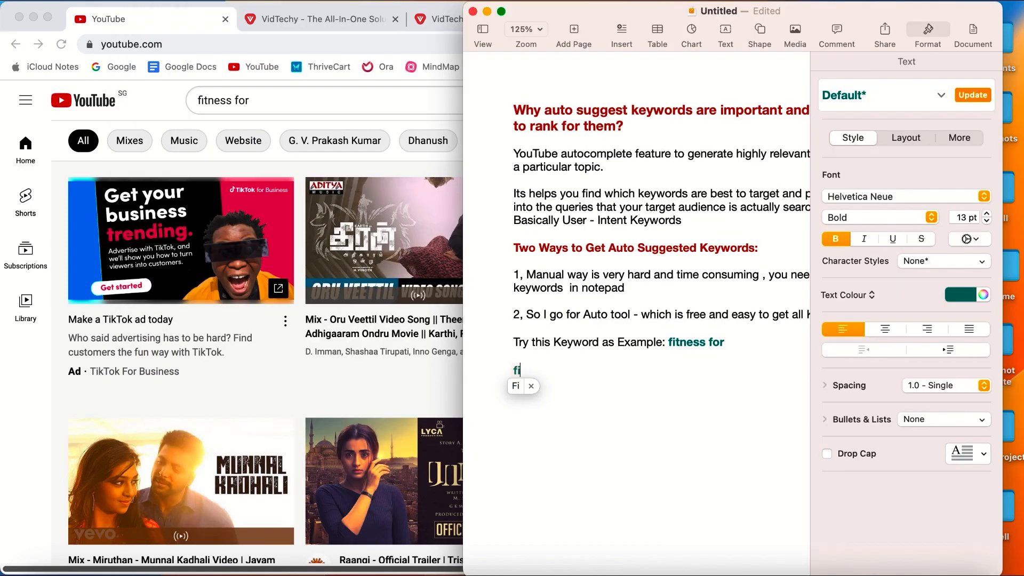
pyautogui.write('Fitness for')
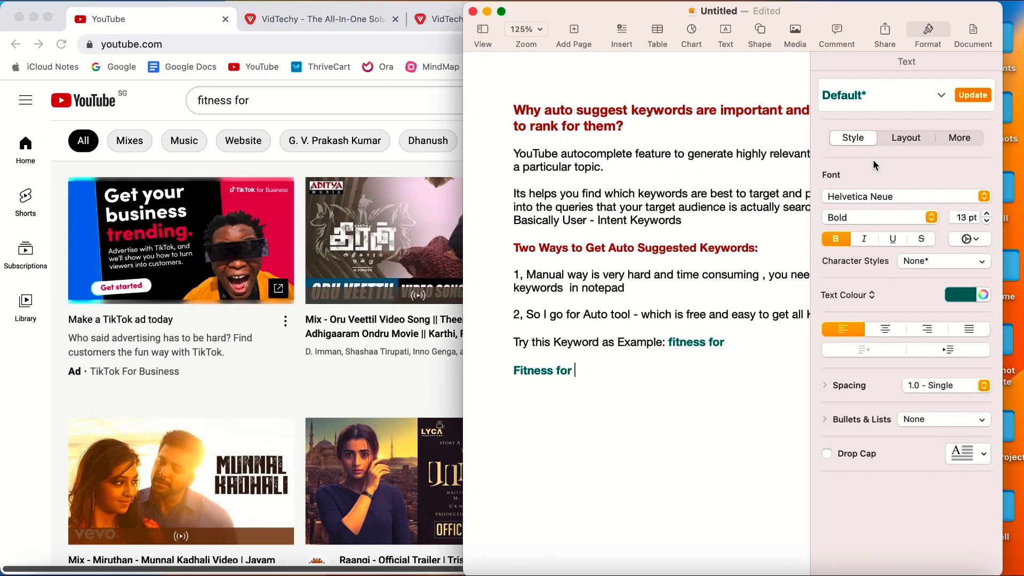
pyautogui.write('ki')
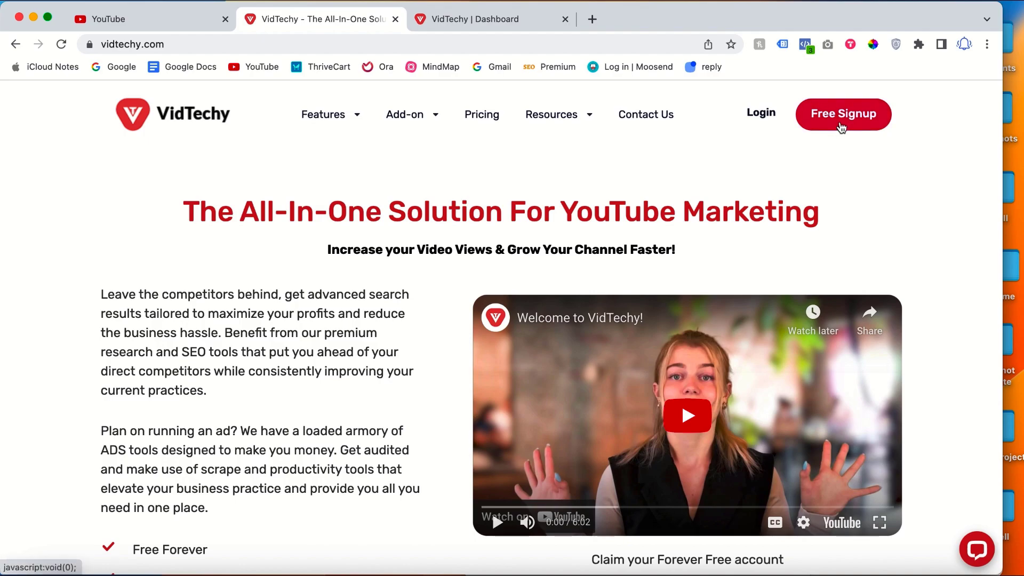
# Open Keyword Autocomplete from the VidTechy dashboard's Research Tools
pyautogui.click(486, 18)
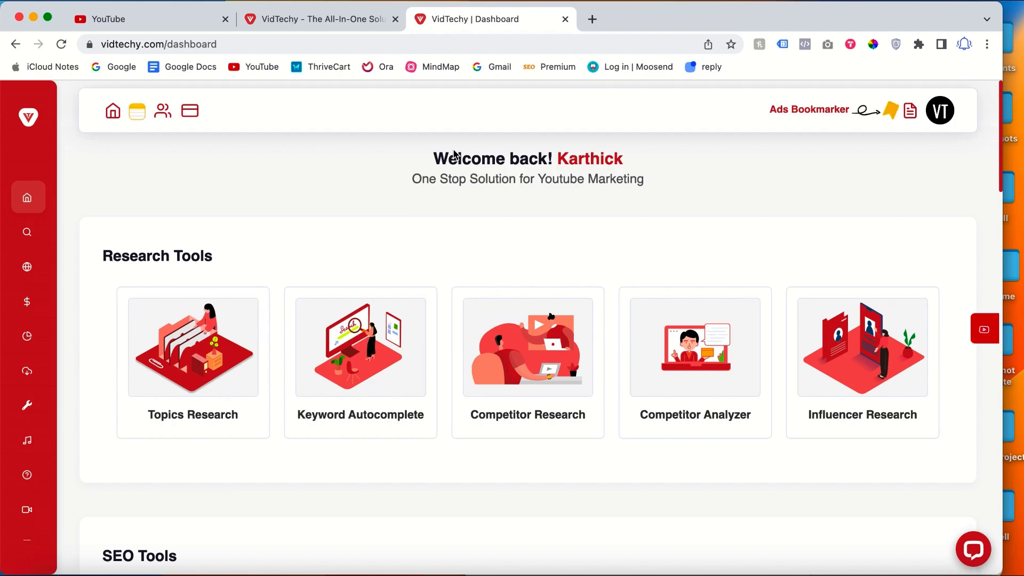
pyautogui.moveTo(351, 379)
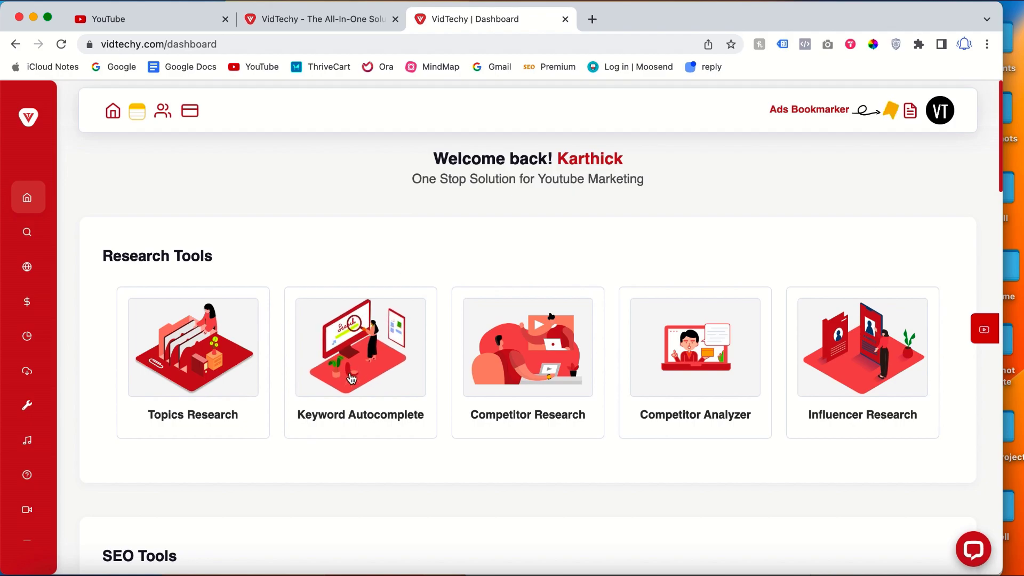
pyautogui.click(360, 347)
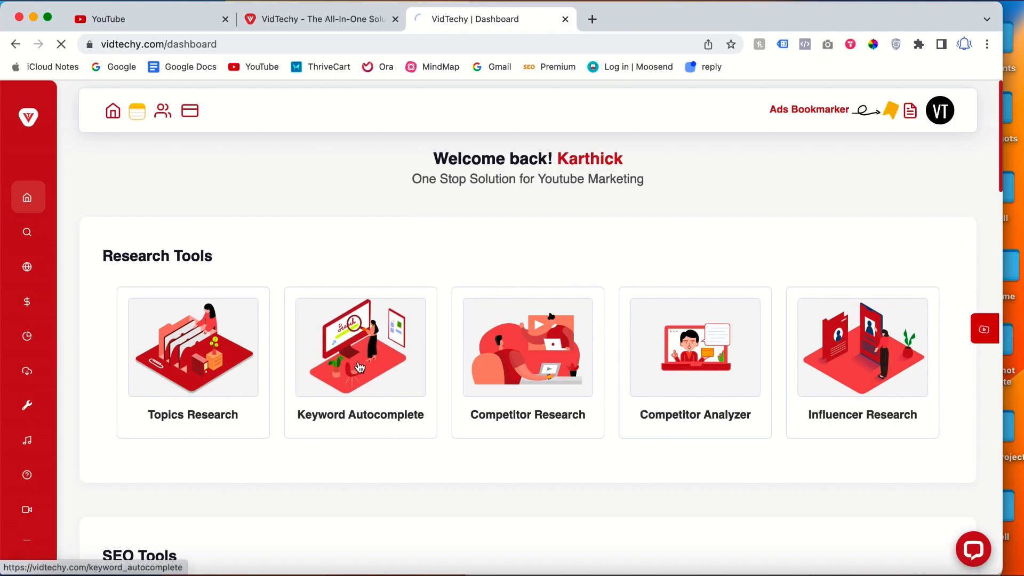
pyautogui.click(360, 346)
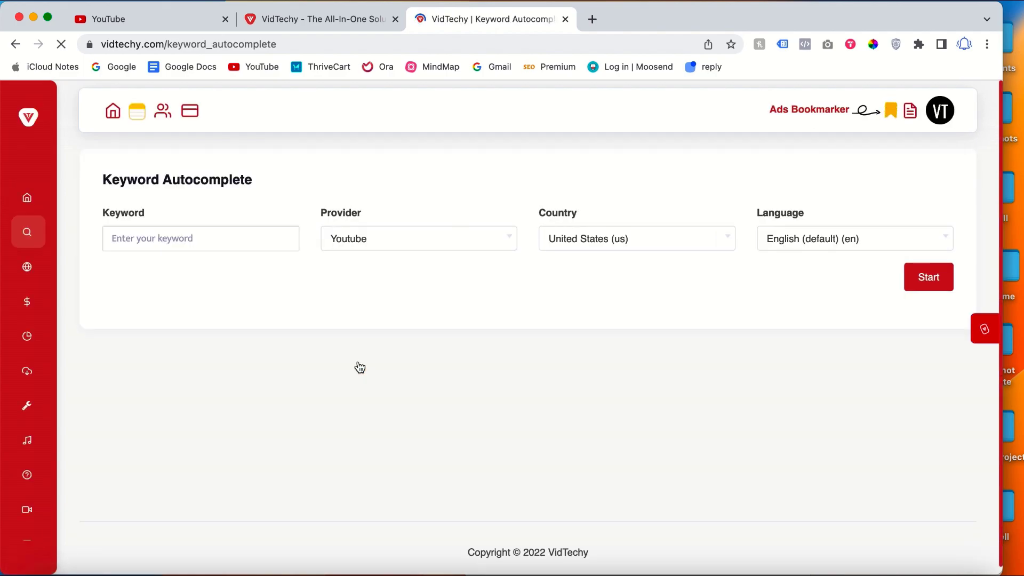
# Run Keyword Autocomplete for 'fitness for' using YouTube as the provider
pyautogui.write('f')
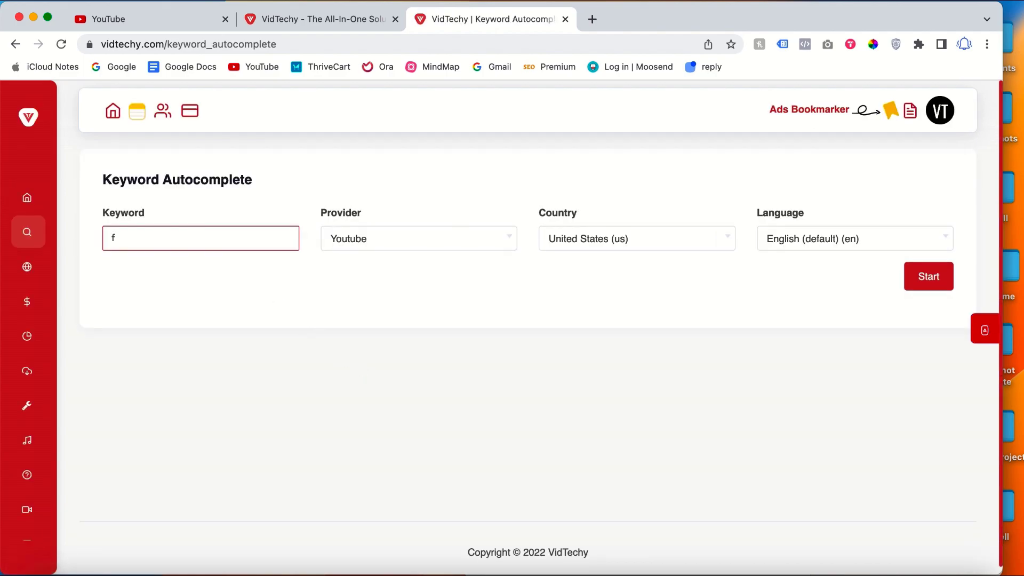
pyautogui.write('fitness for')
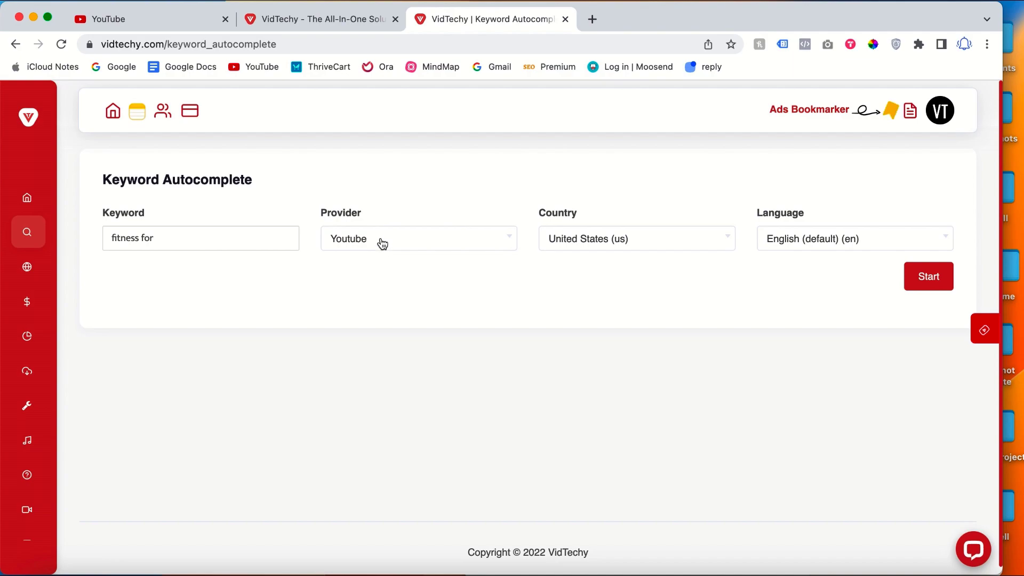
pyautogui.click(418, 238)
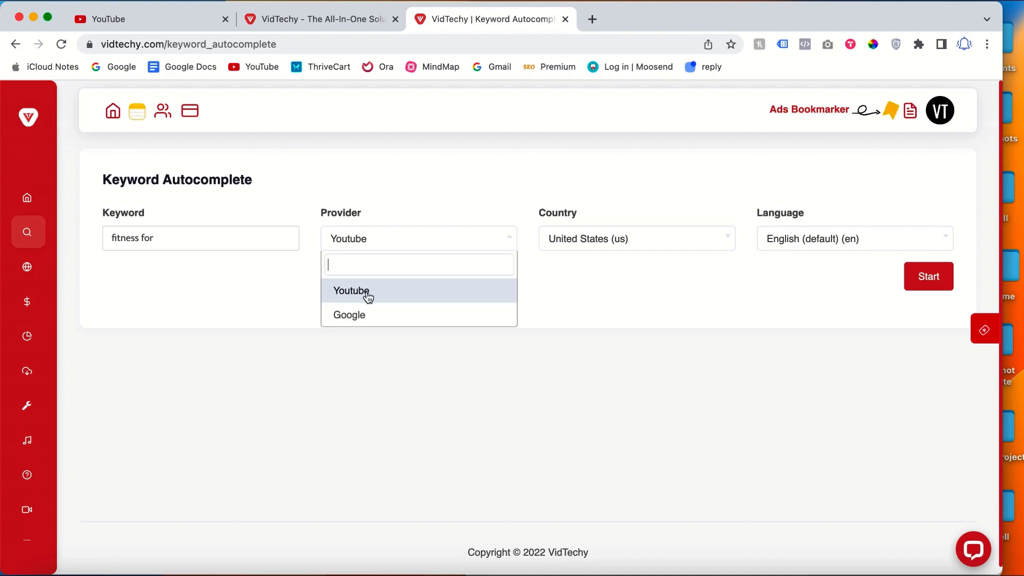
pyautogui.click(351, 291)
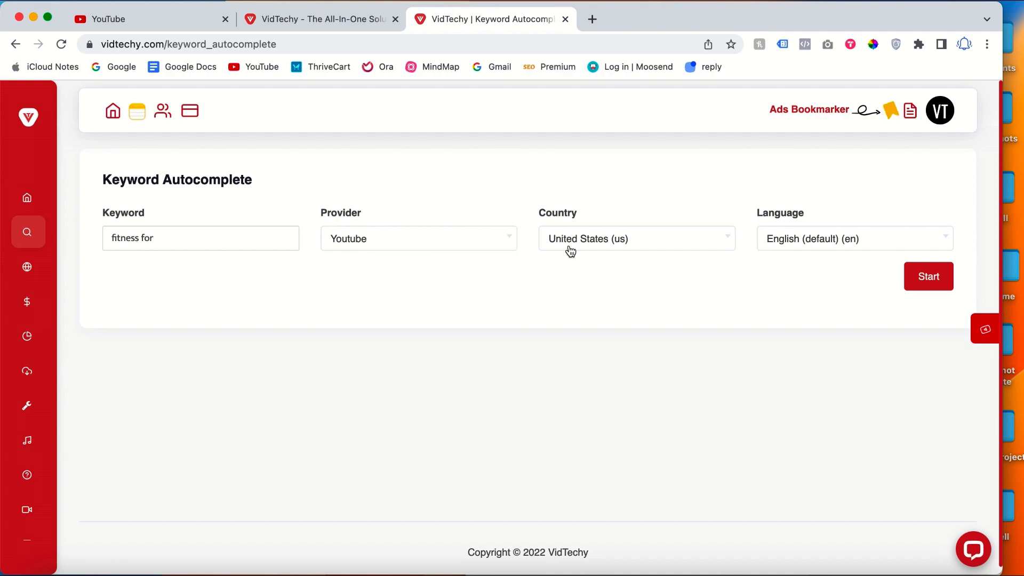
pyautogui.moveTo(698, 244)
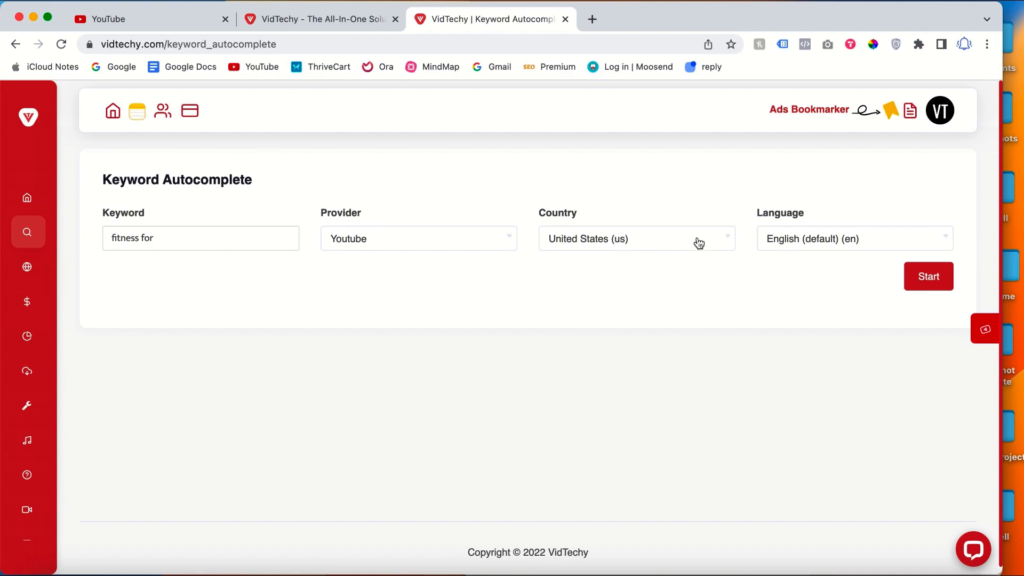
pyautogui.moveTo(220, 267)
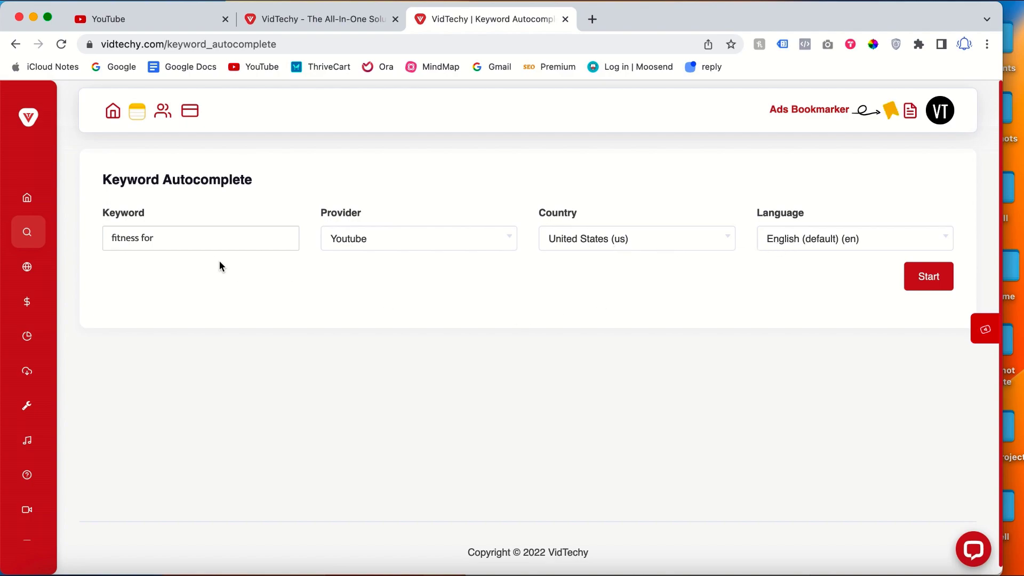
pyautogui.moveTo(891, 276)
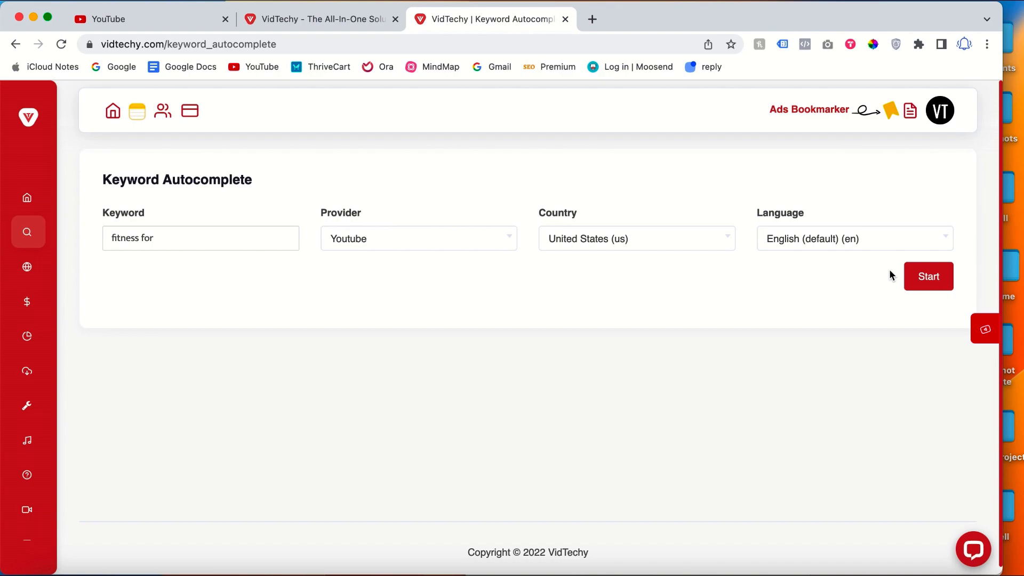
pyautogui.click(928, 275)
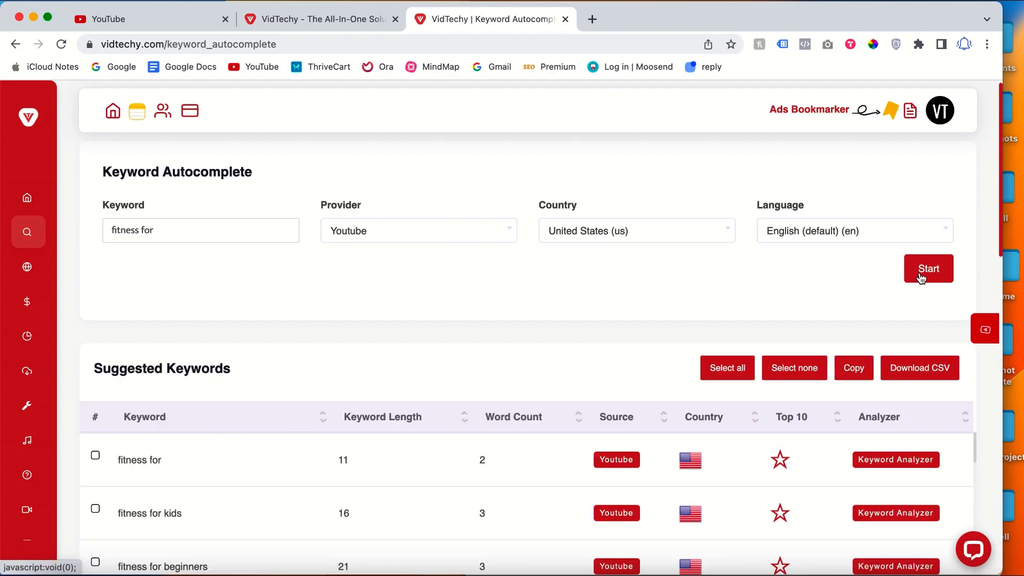
pyautogui.scroll(-3)
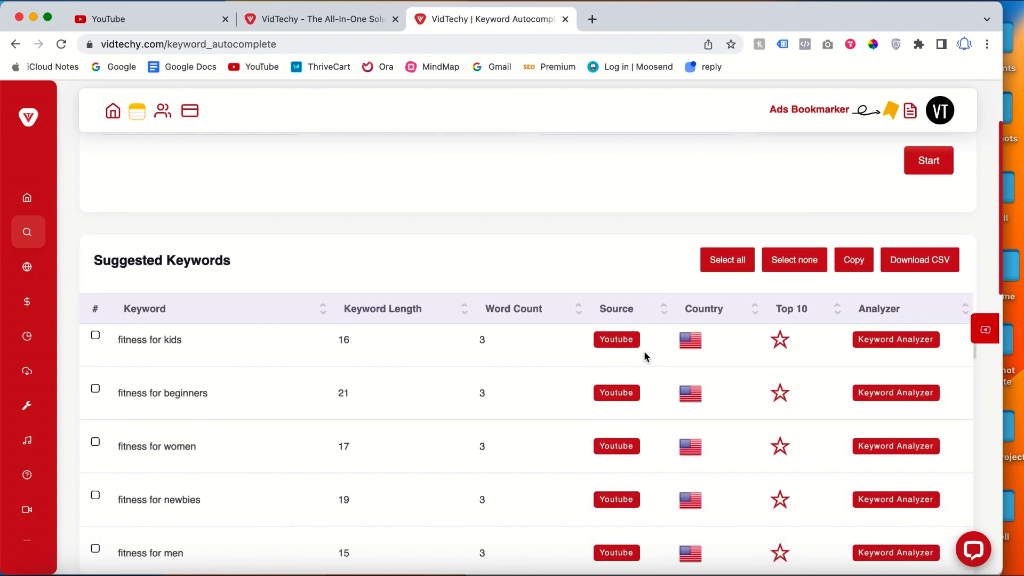
pyautogui.scroll(-3)
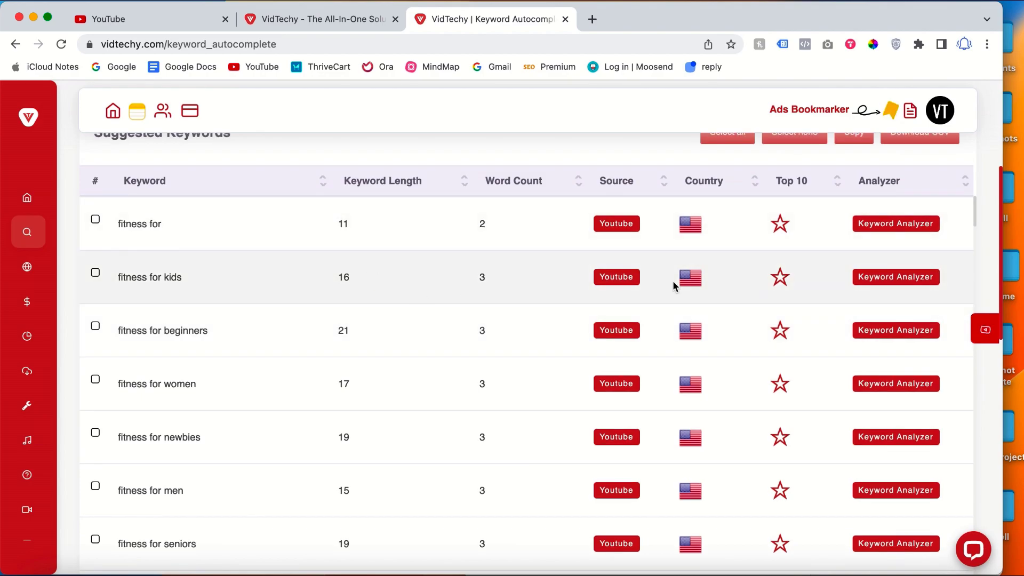
pyautogui.scroll(-3)
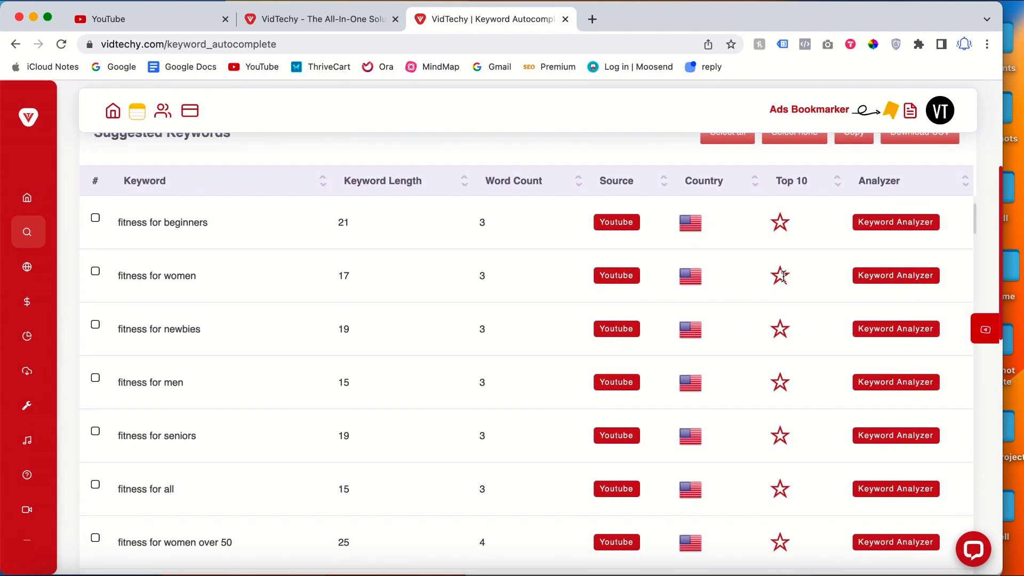
pyautogui.scroll(-3)
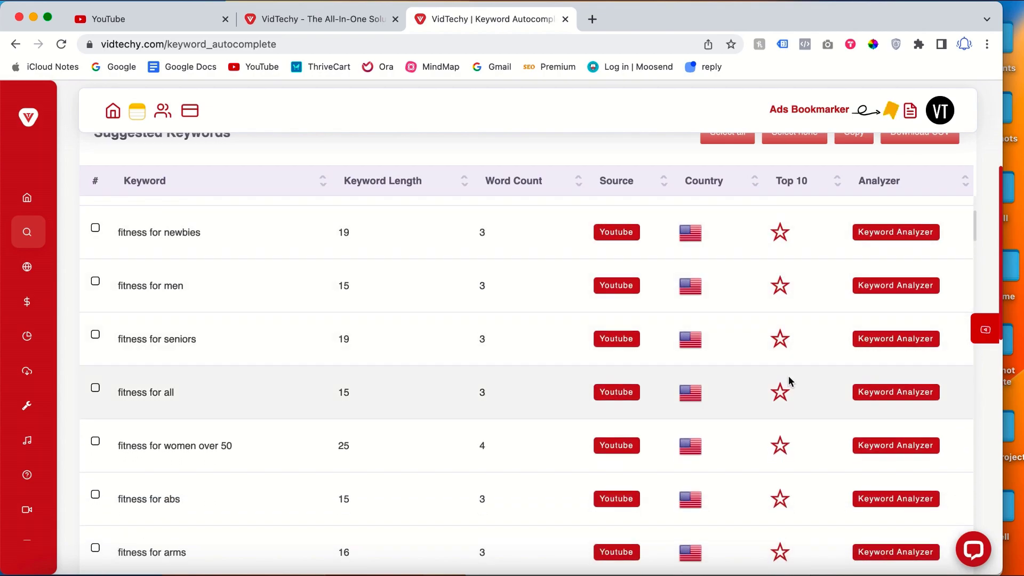
pyautogui.scroll(-3)
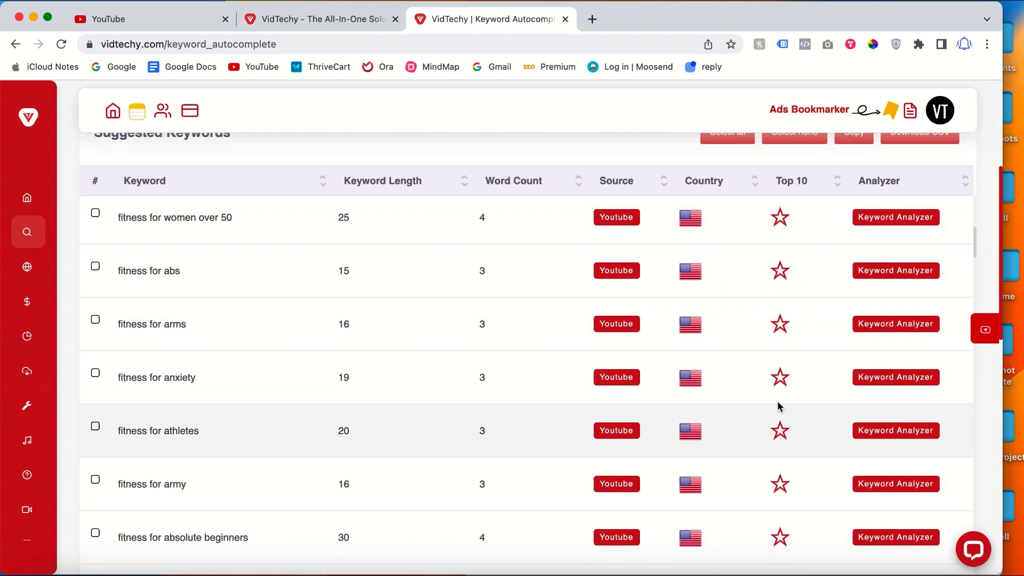
pyautogui.scroll(-3)
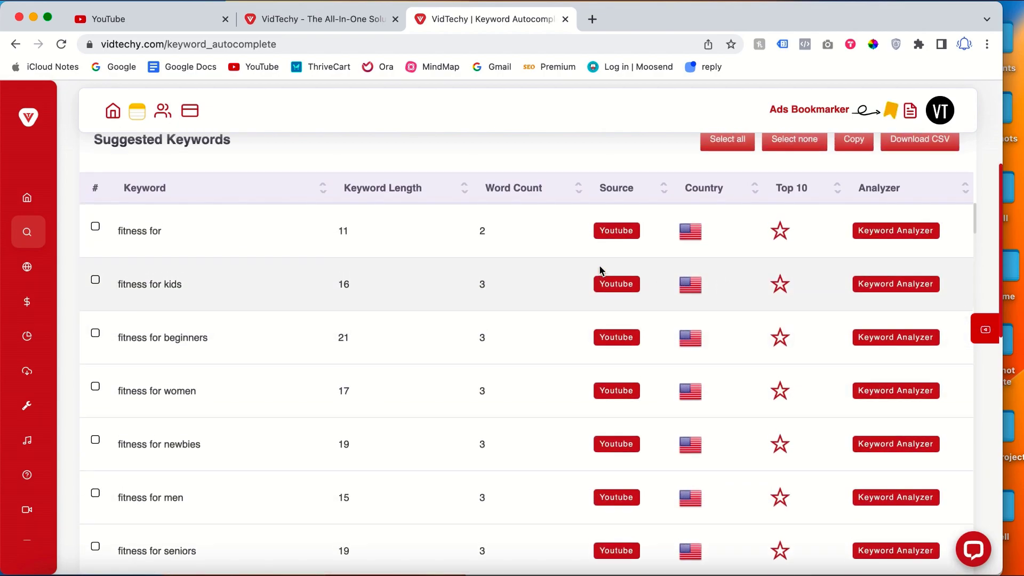
pyautogui.click(114, 19)
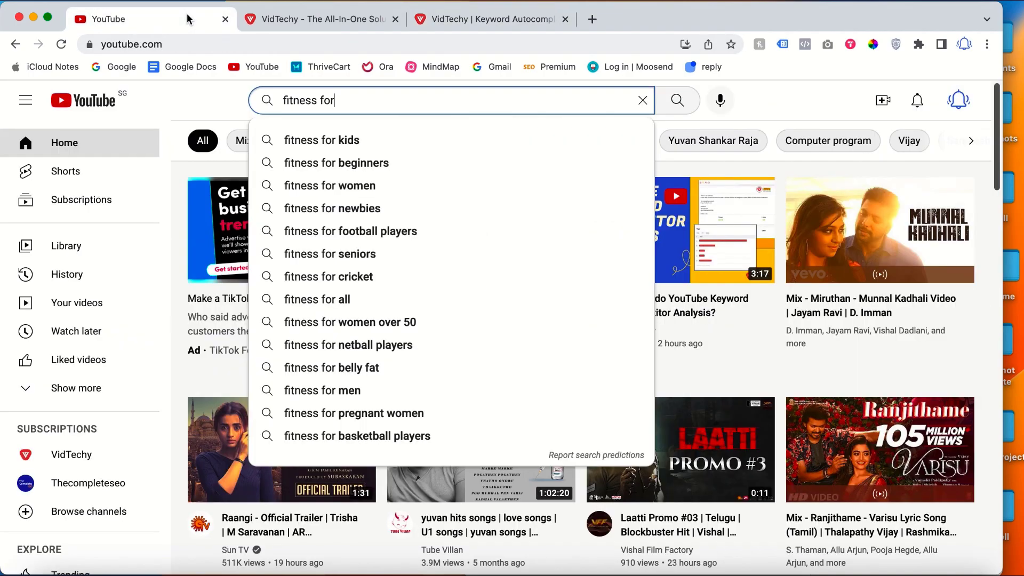
pyautogui.moveTo(337, 162)
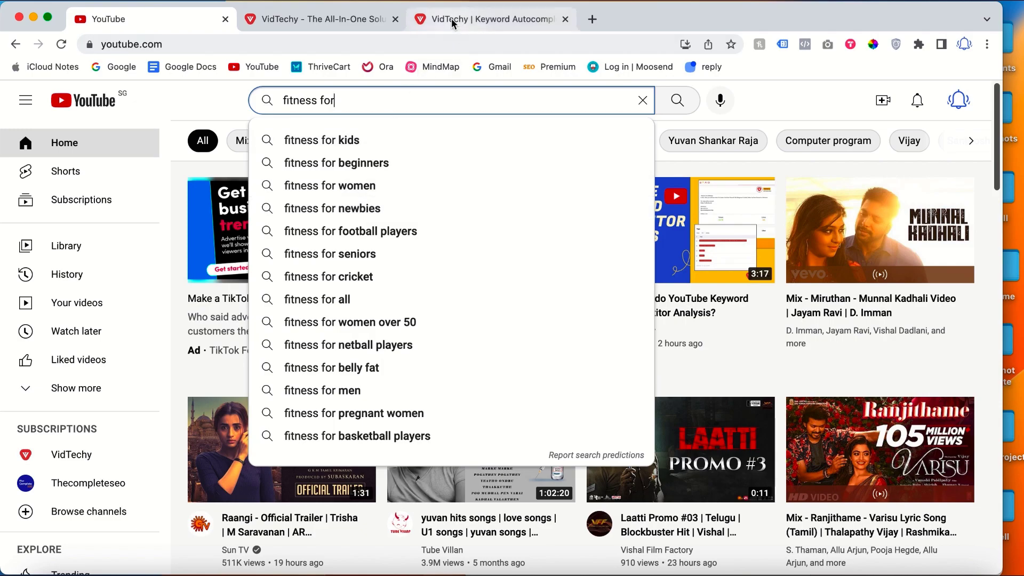
pyautogui.click(490, 18)
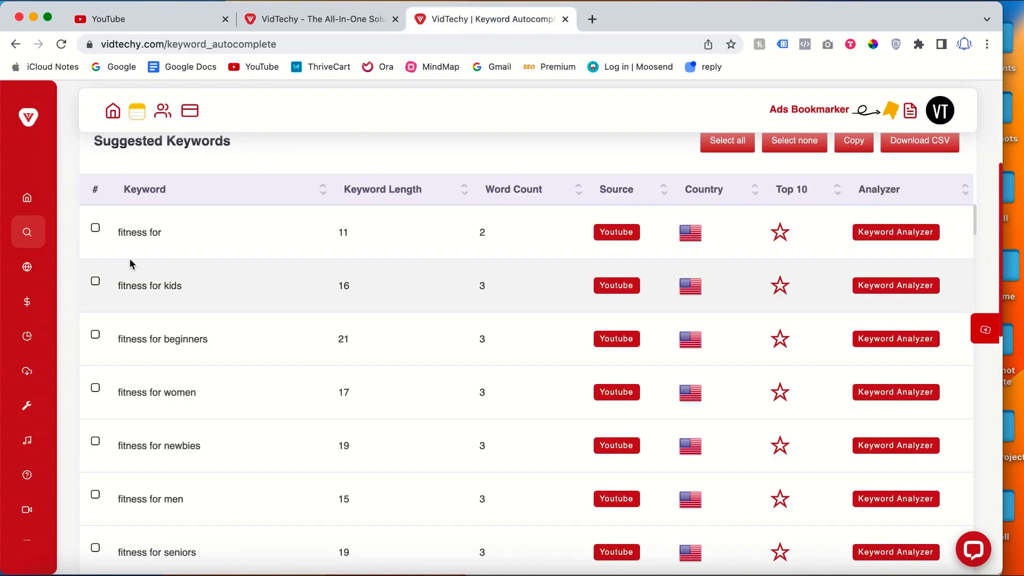
# Select all suggested keywords and download them as a CSV file
pyautogui.click(726, 141)
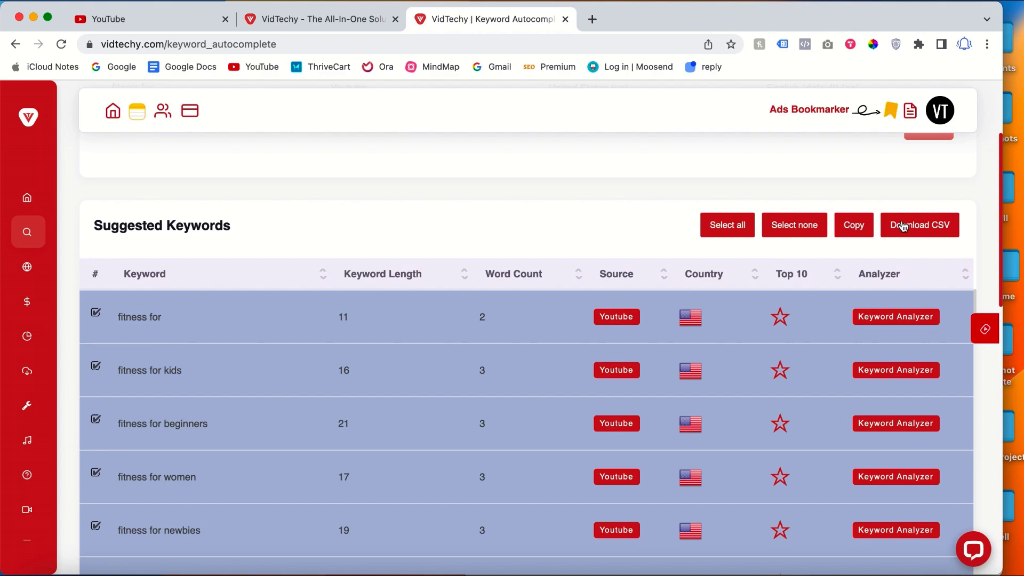
pyautogui.click(919, 224)
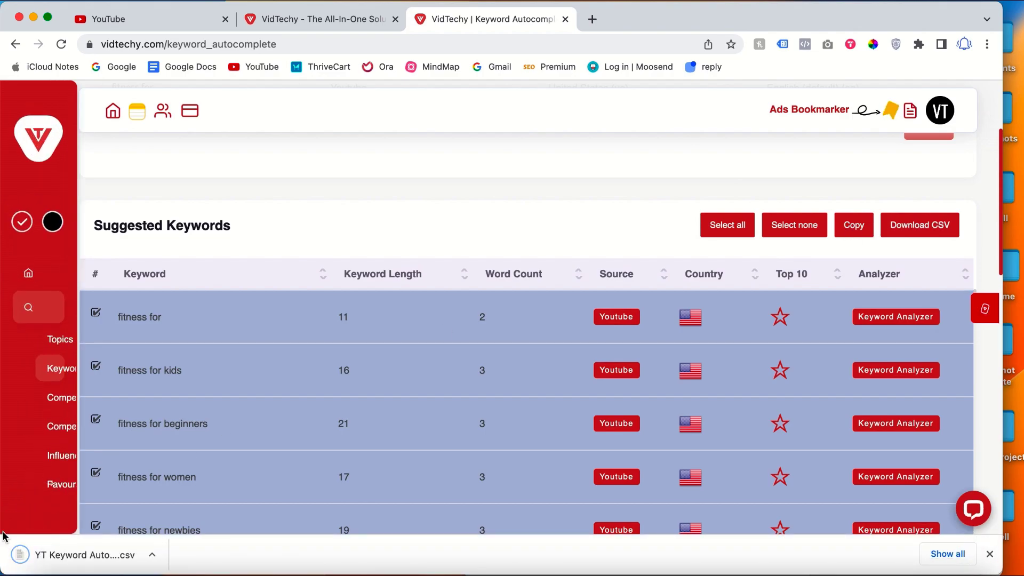
pyautogui.scroll(-3)
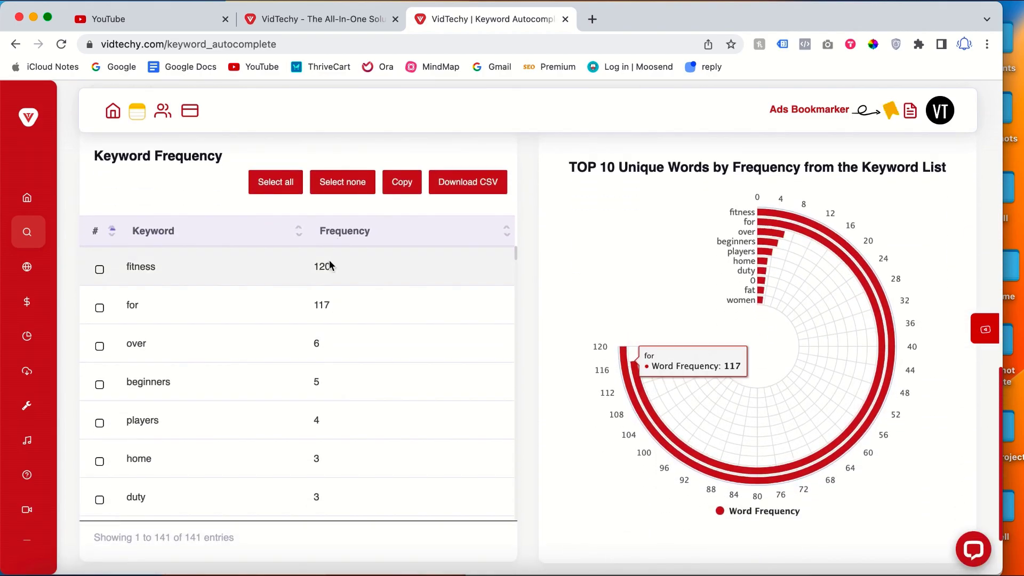
# Scroll past the Keyword Frequency chart to 'fitness for beginners' and its Keyword Analyzer
pyautogui.scroll(-3)
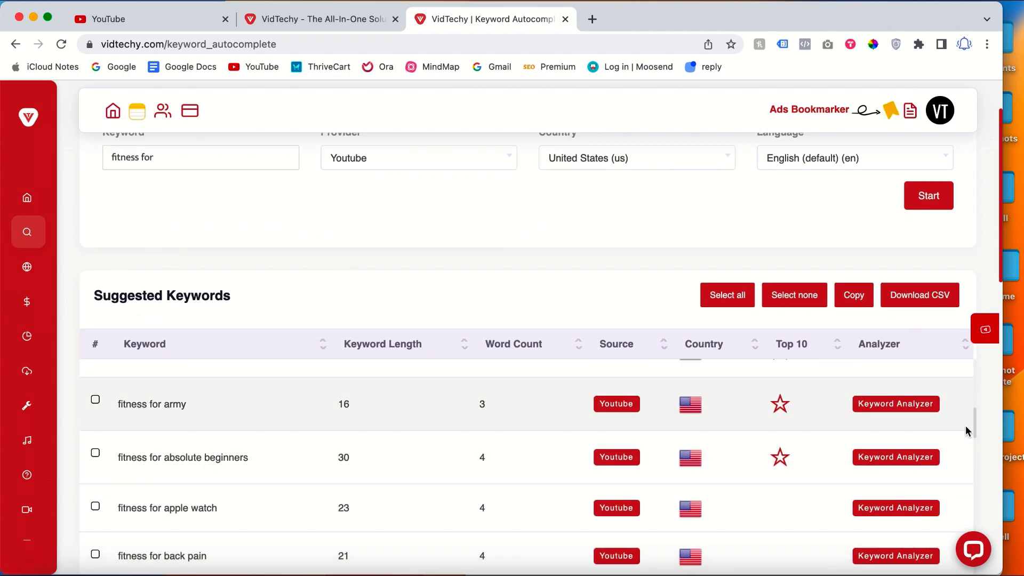
pyautogui.scroll(-3)
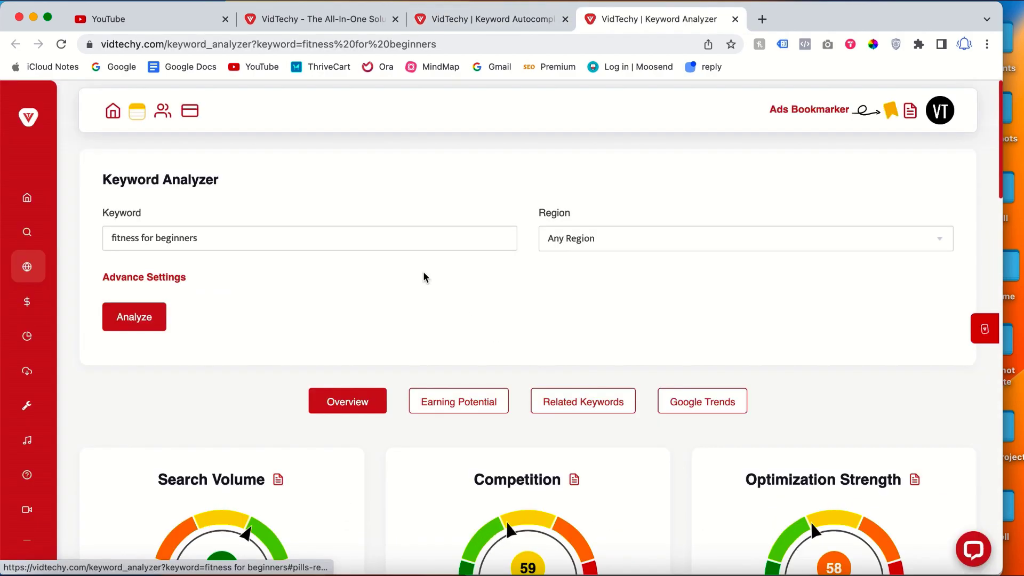
pyautogui.scroll(-3)
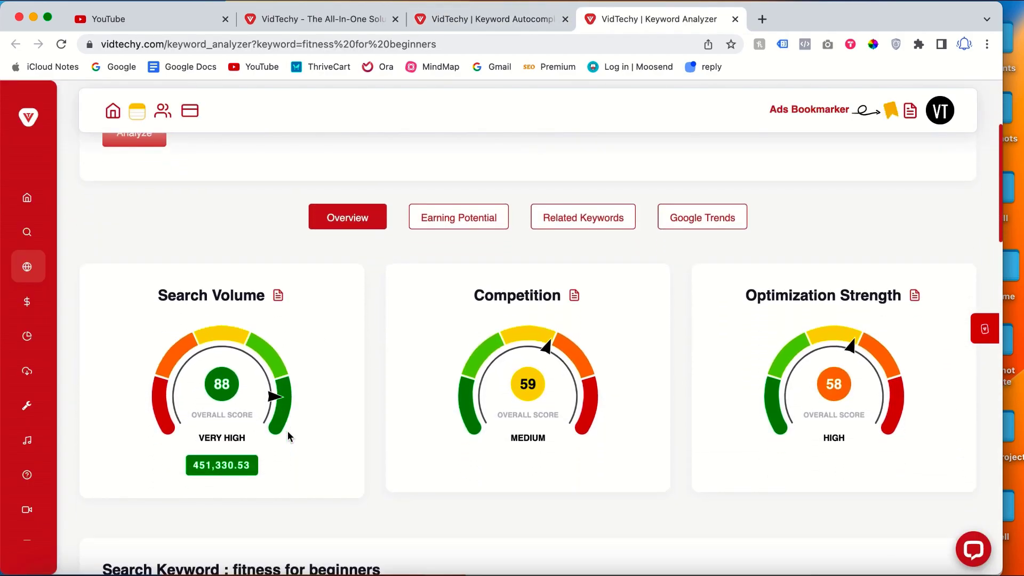
pyautogui.scroll(-3)
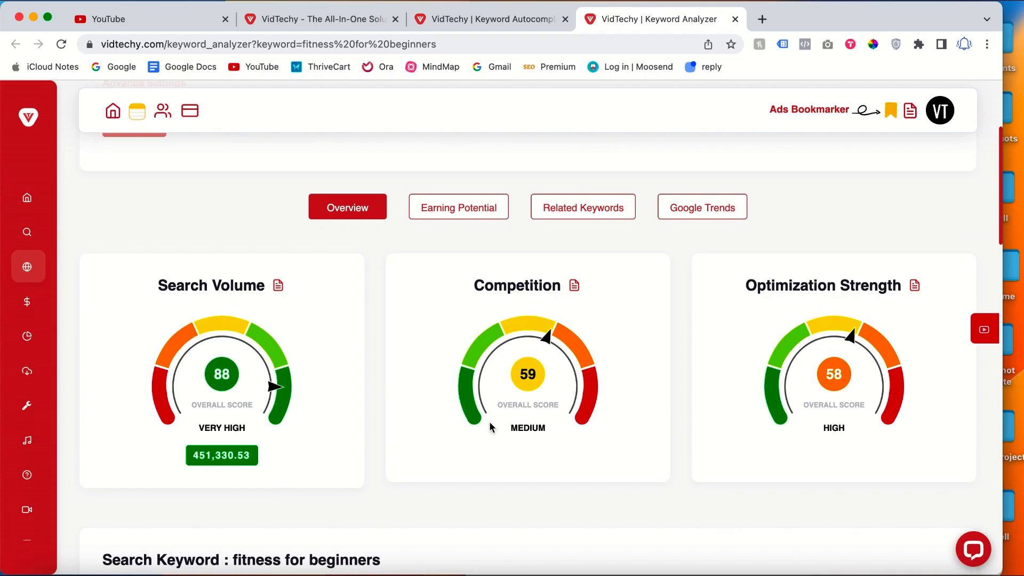
pyautogui.scroll(-3)
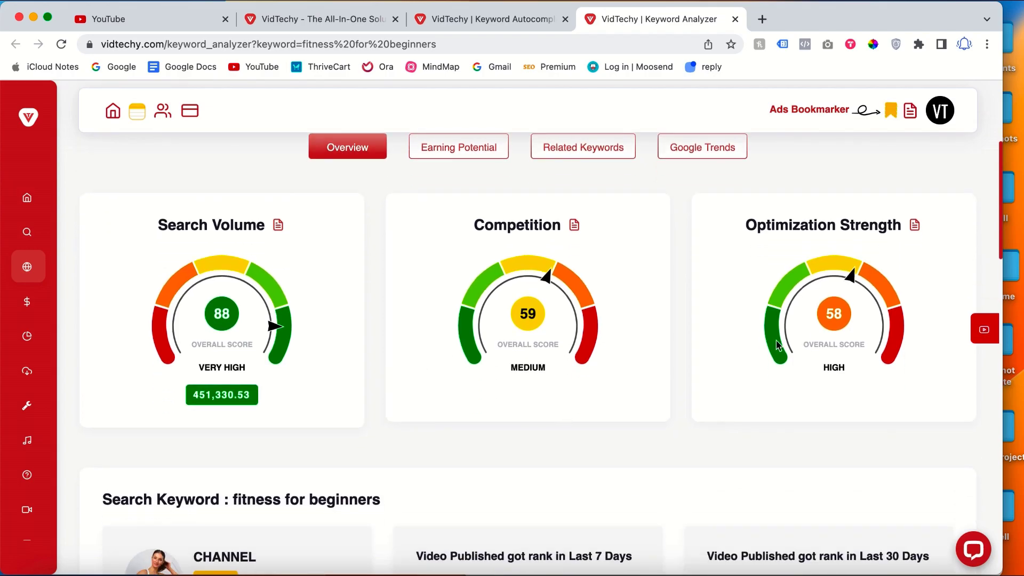
pyautogui.moveTo(630, 394)
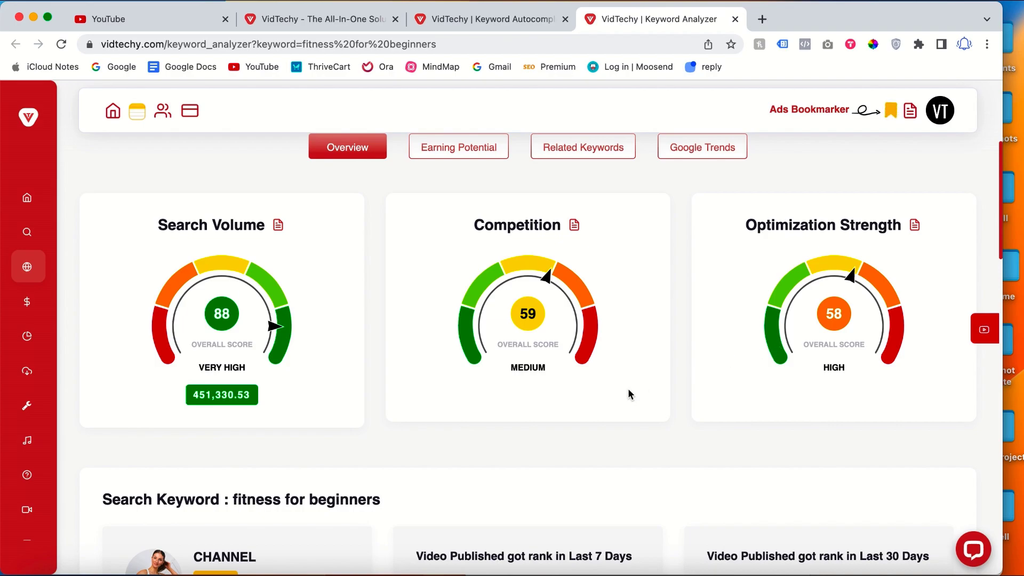
pyautogui.scroll(-3)
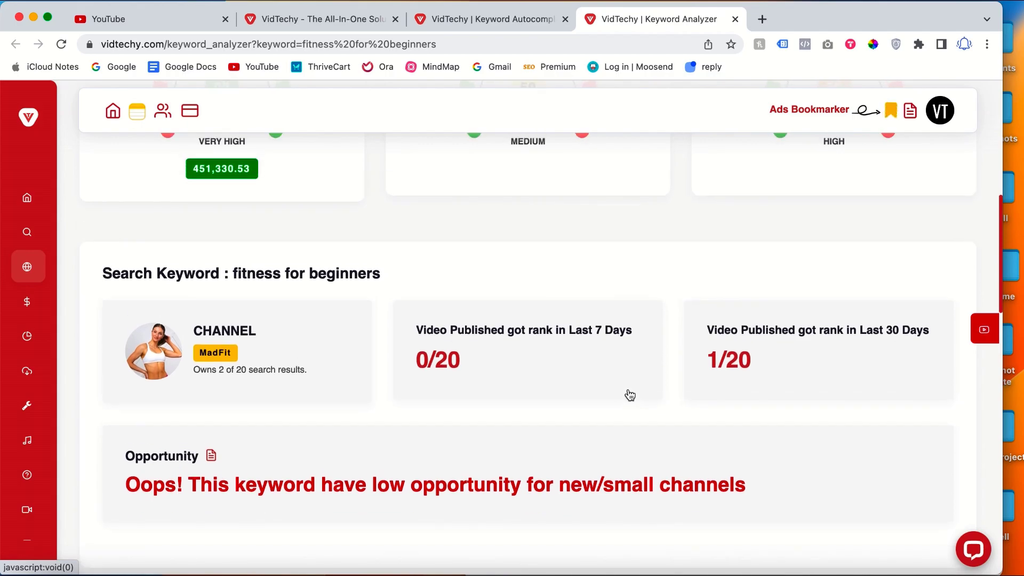
pyautogui.scroll(-3)
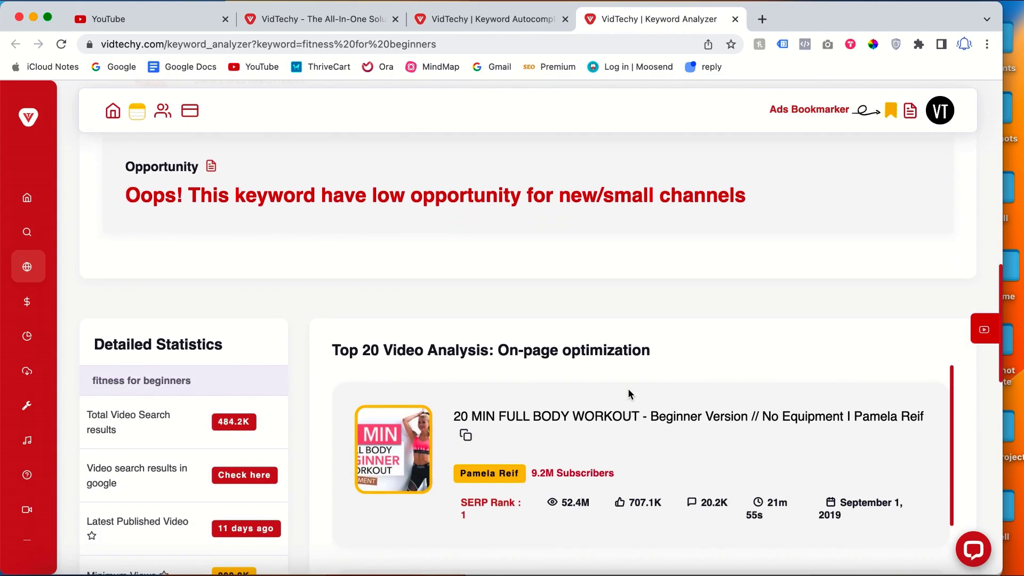
pyautogui.scroll(-3)
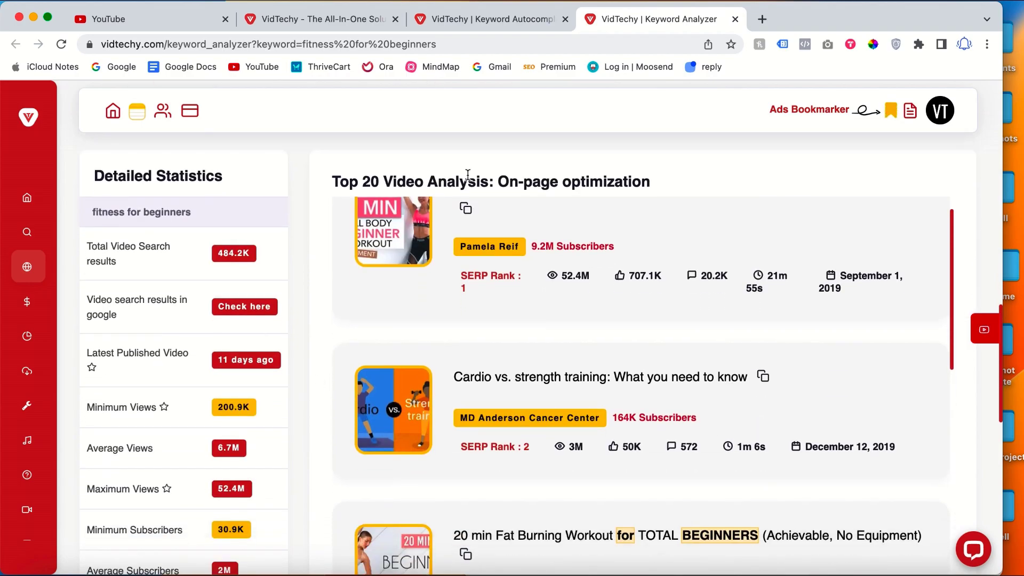
pyautogui.scroll(-3)
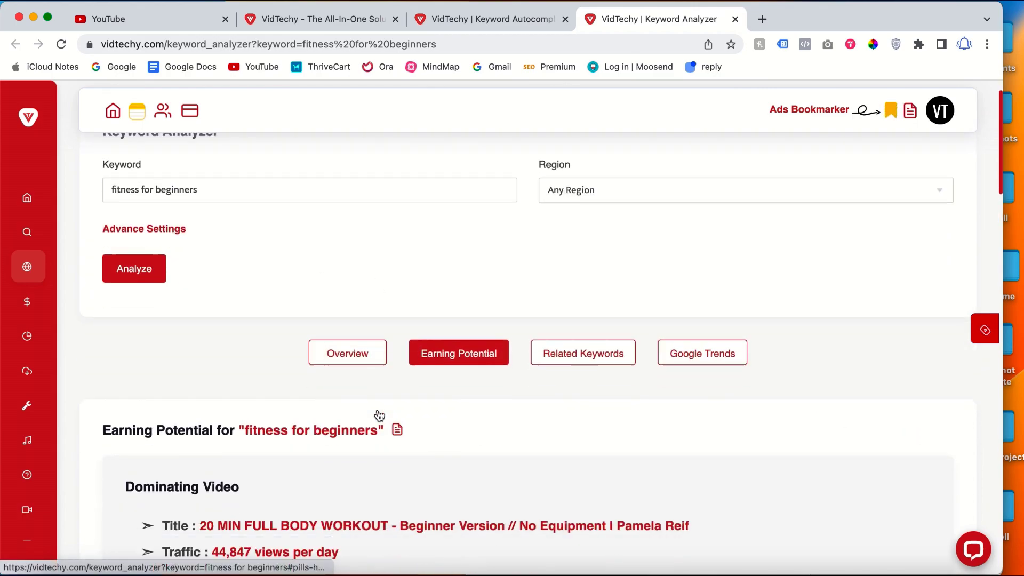
# Show the Google Trends charts for 'fitness for beginners' after viewing Earning Potential
pyautogui.scroll(-3)
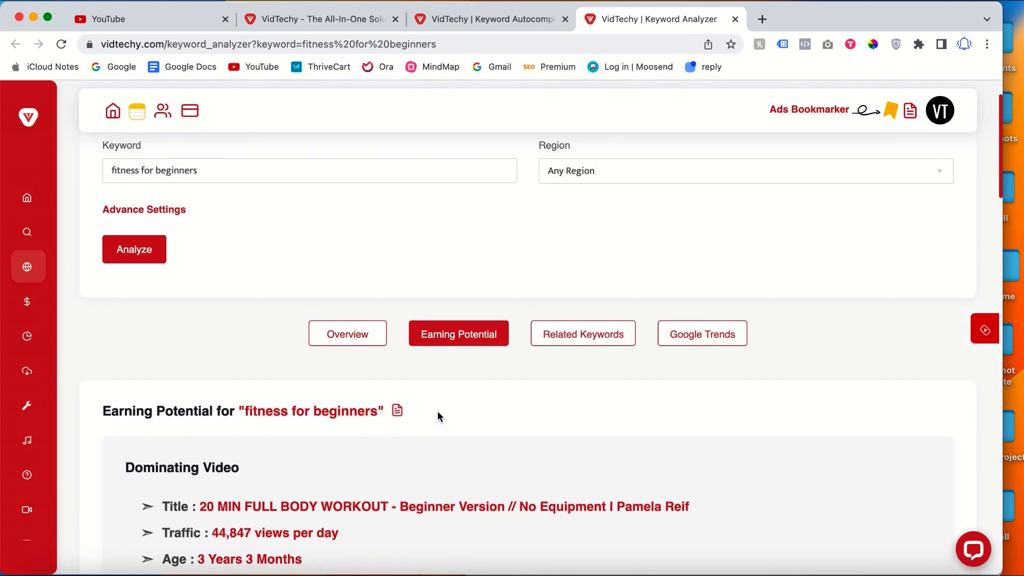
pyautogui.click(702, 334)
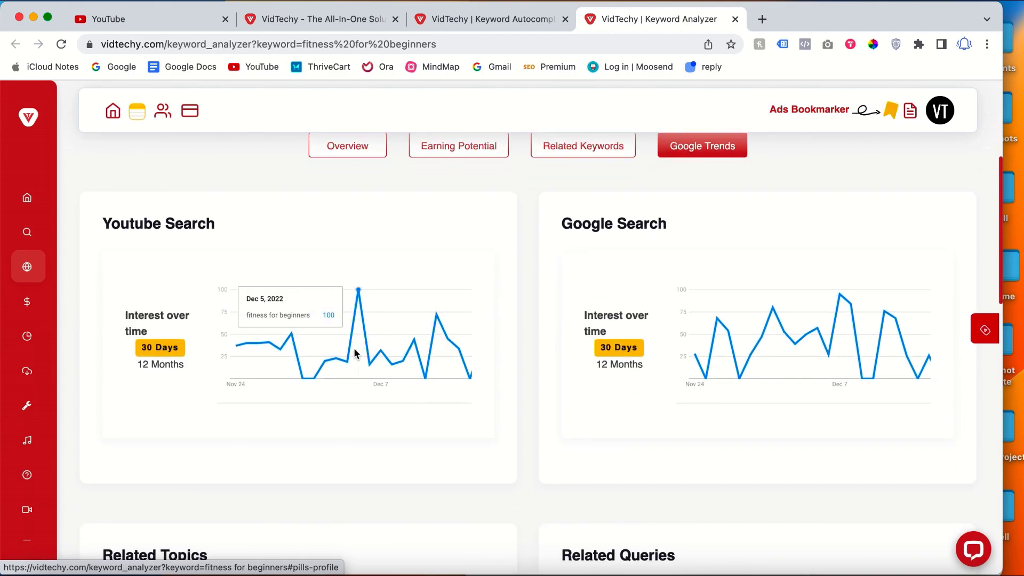
pyautogui.moveTo(411, 369)
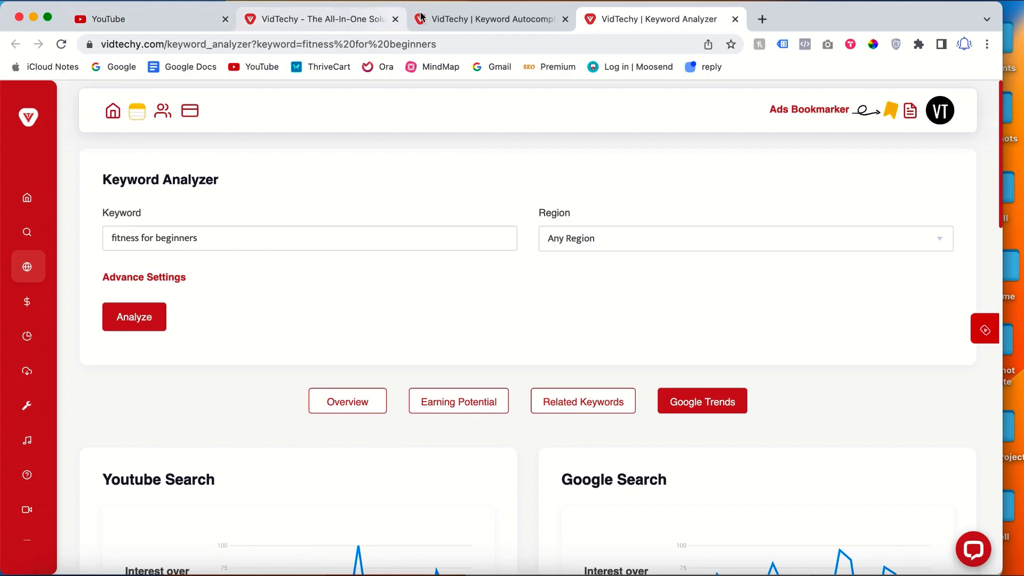
# Return to the Keyword Autocomplete tab listing the 'fitness for' suggestions
pyautogui.click(489, 18)
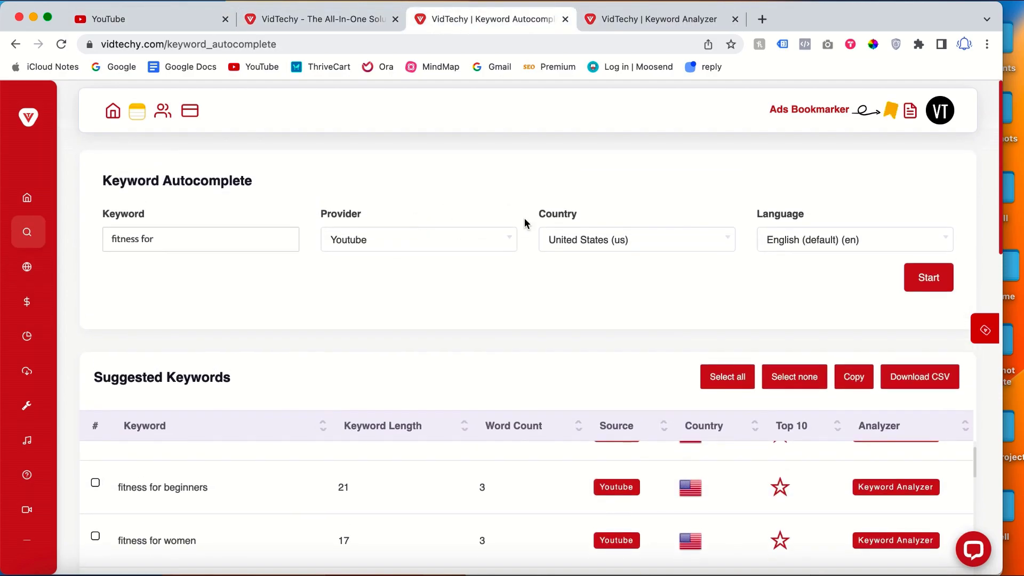